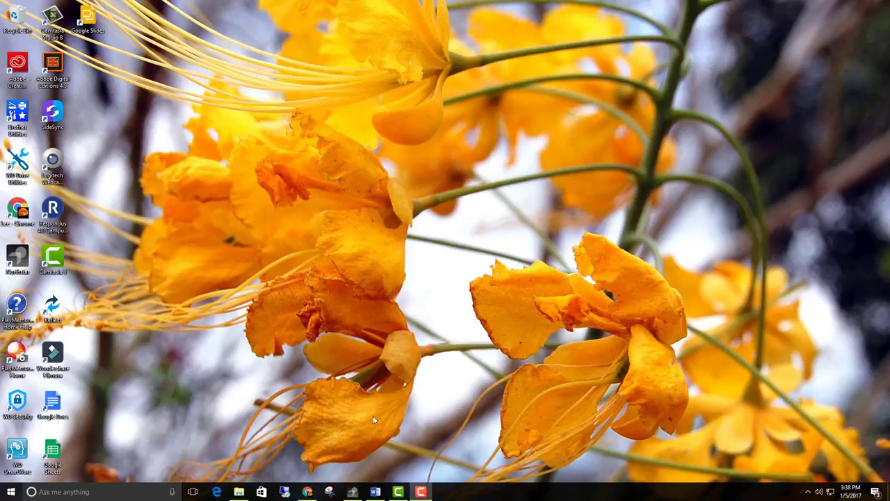
mouse_move(345, 360)
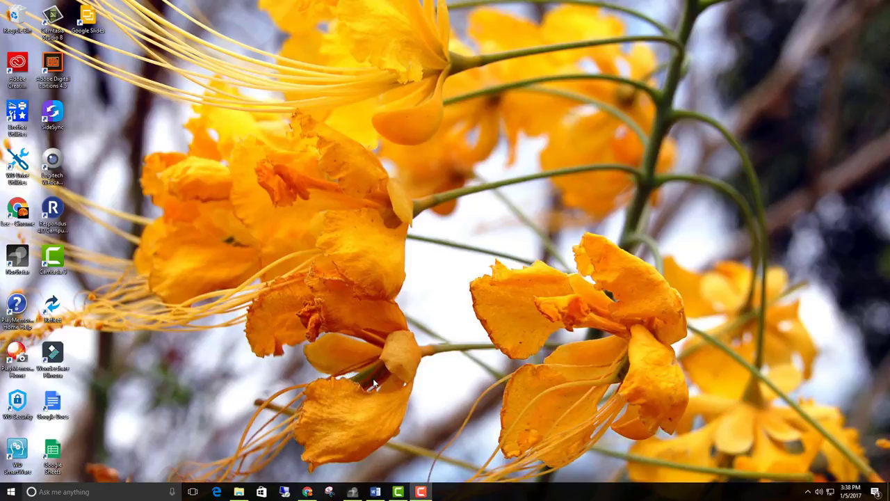
mouse_move(315, 370)
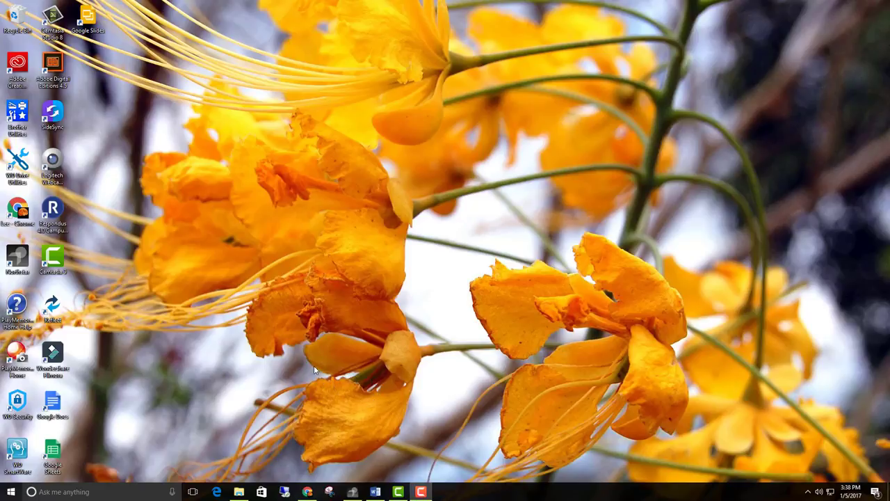
mouse_move(242, 331)
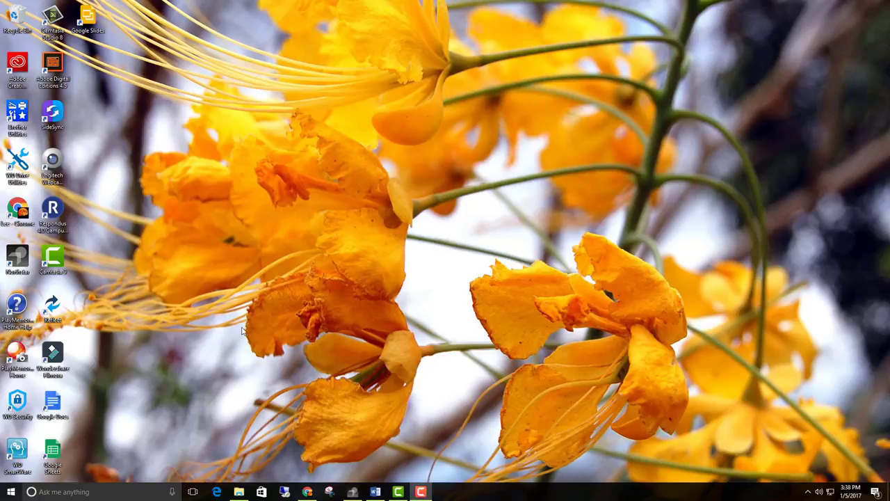
mouse_move(387, 334)
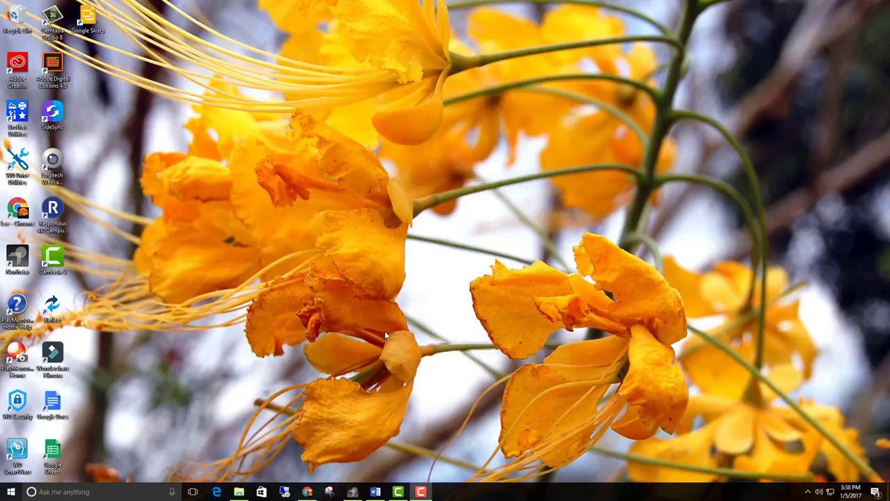
mouse_move(439, 355)
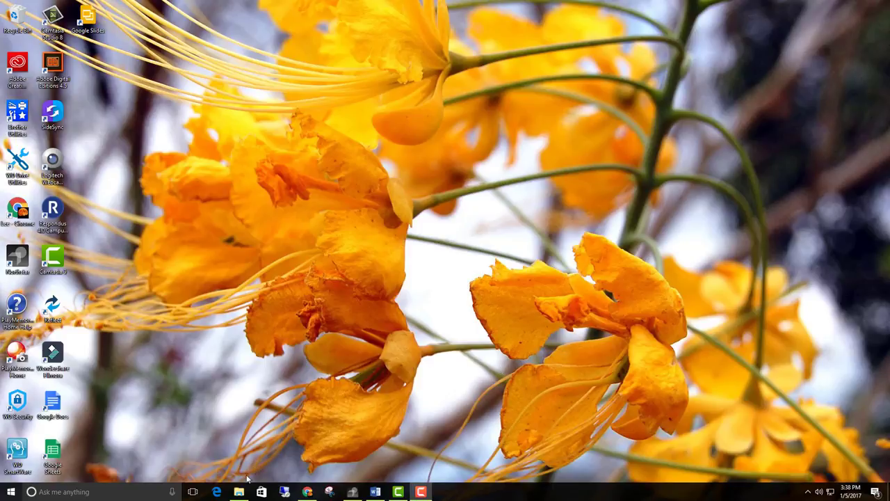
- Browse from the Videos library into the 10-3-2016 folder of recorded videos
click(239, 492)
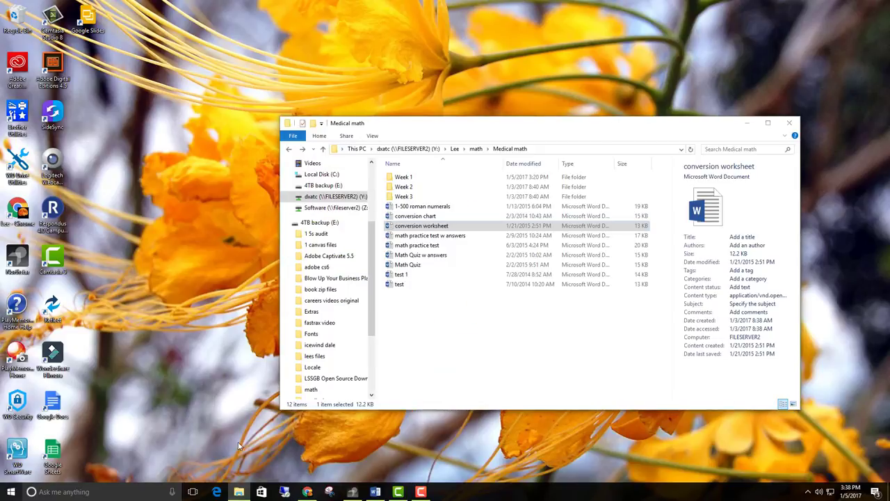
mouse_move(492, 291)
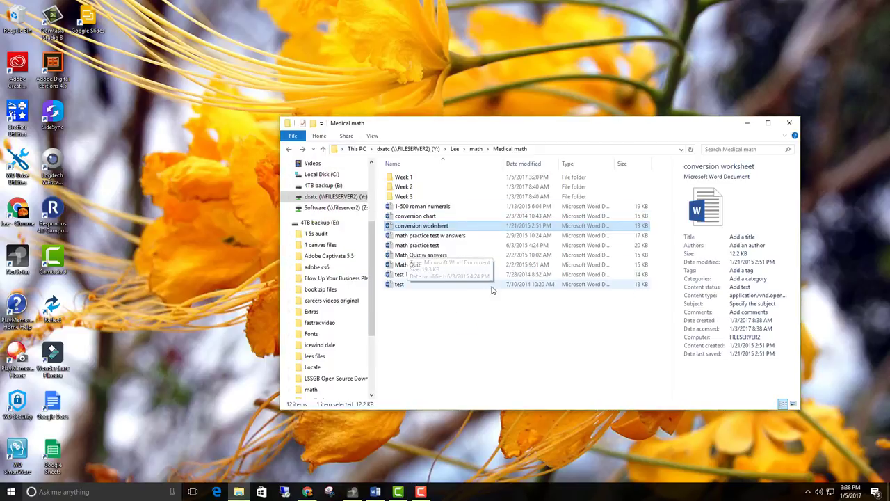
mouse_move(431, 322)
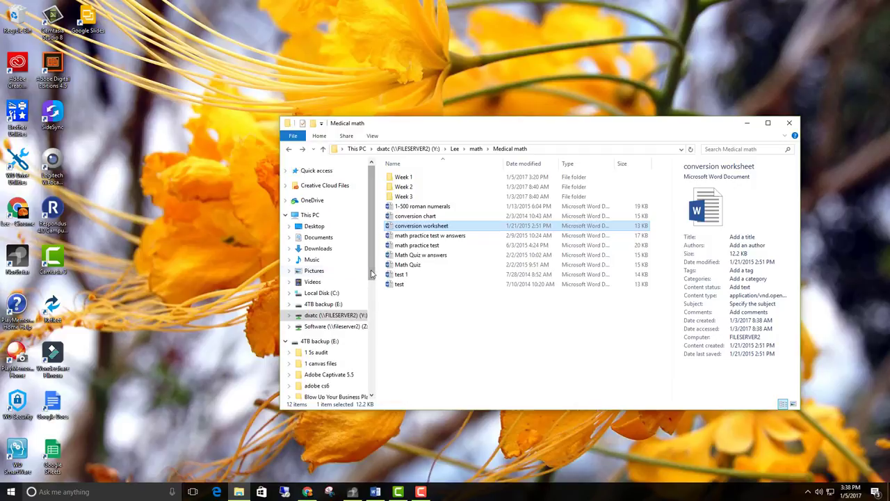
mouse_move(312, 281)
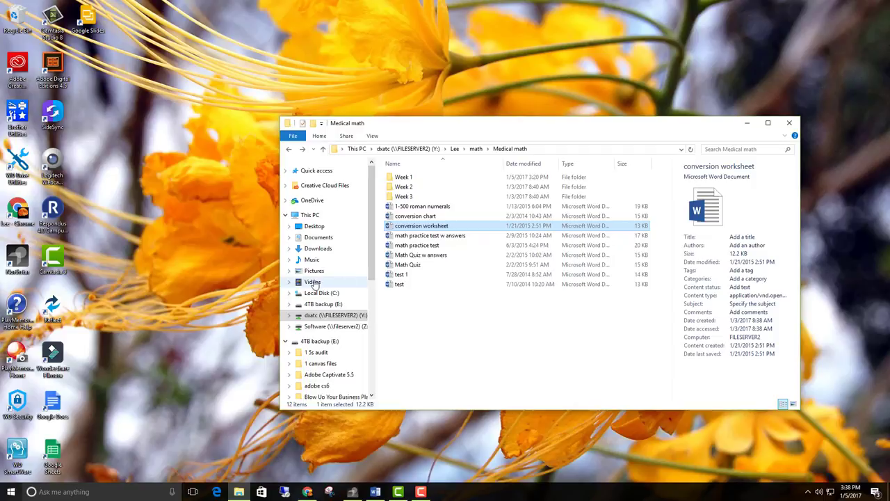
click(312, 281)
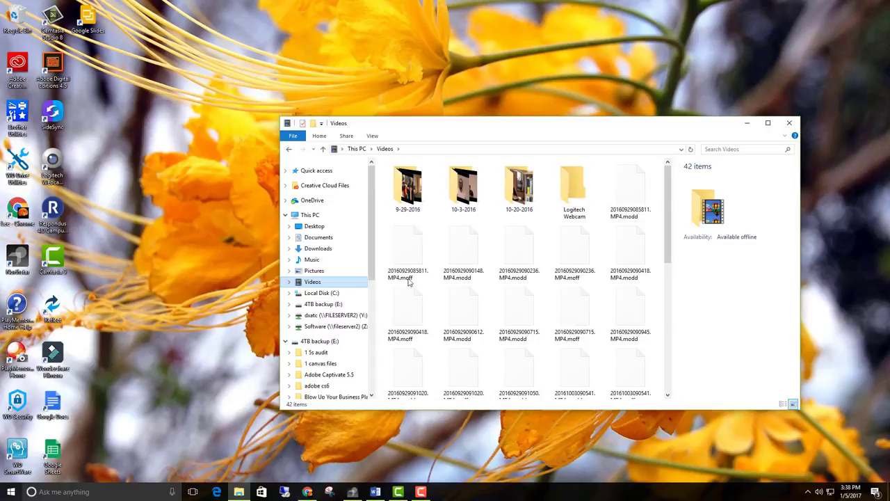
click(464, 184)
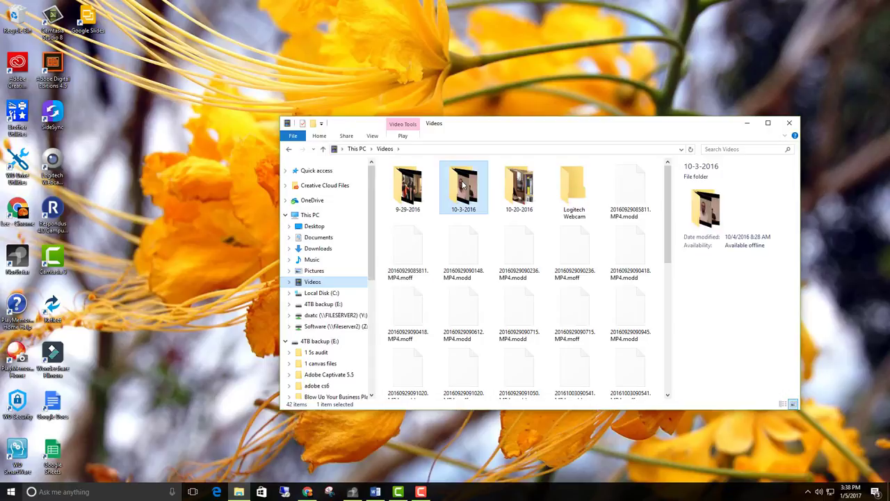
double_click(463, 187)
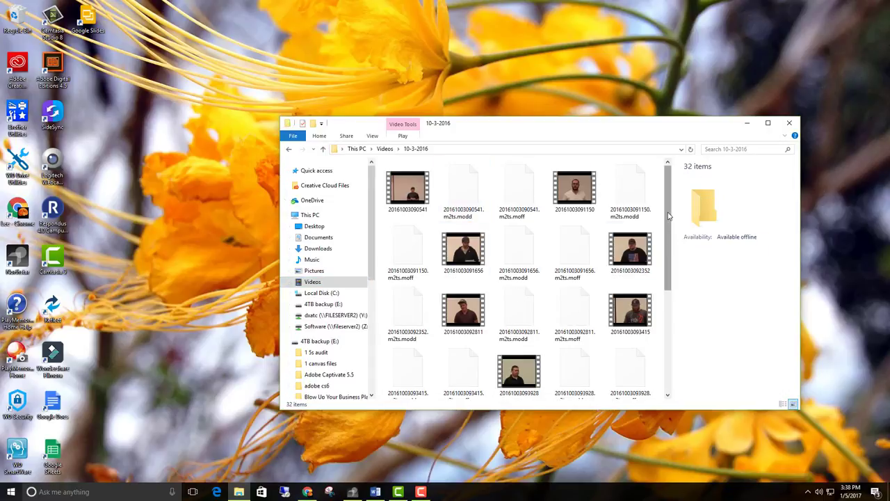
scroll(down, 3)
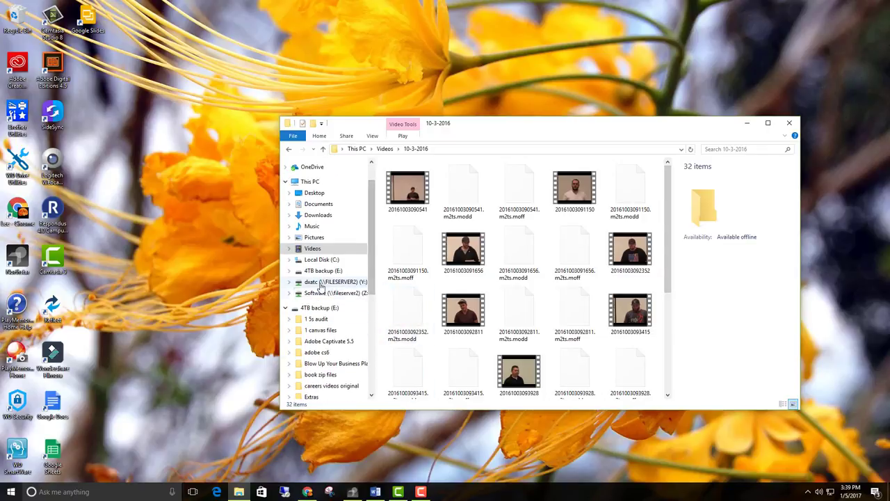
- Navigate the server drive through student services and Careers Video to the Jan 2016 mock interviews
click(327, 281)
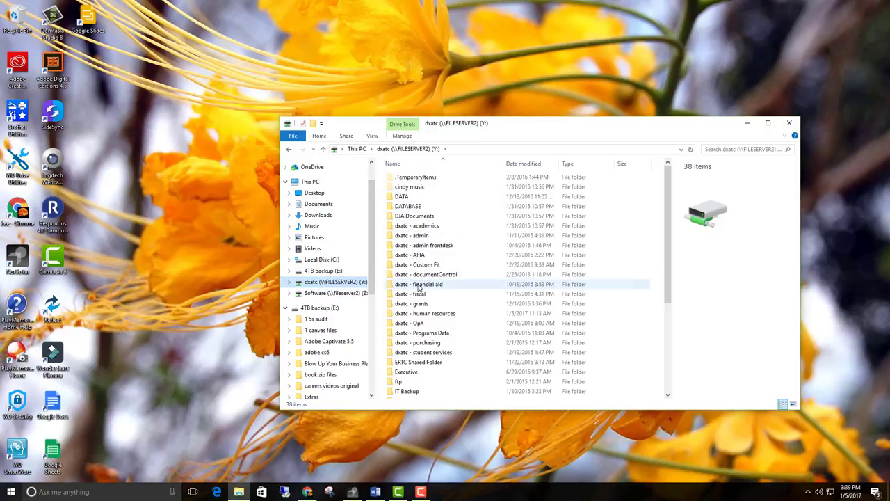
click(423, 352)
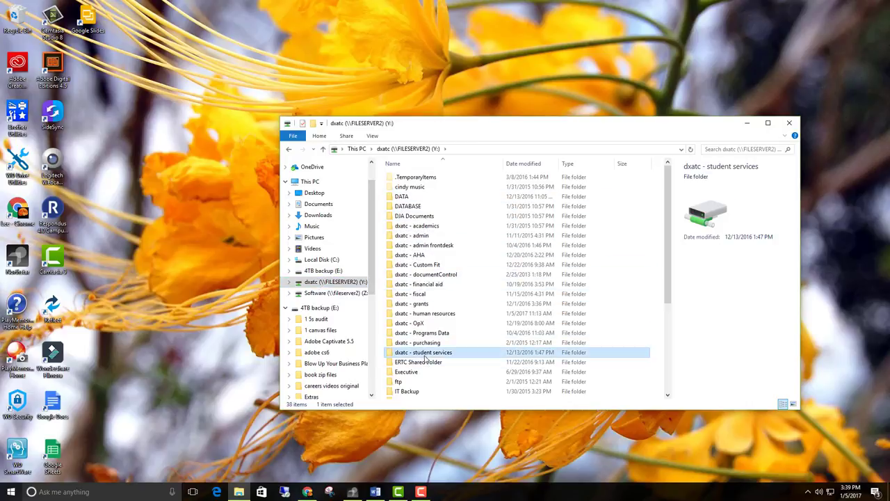
double_click(422, 352)
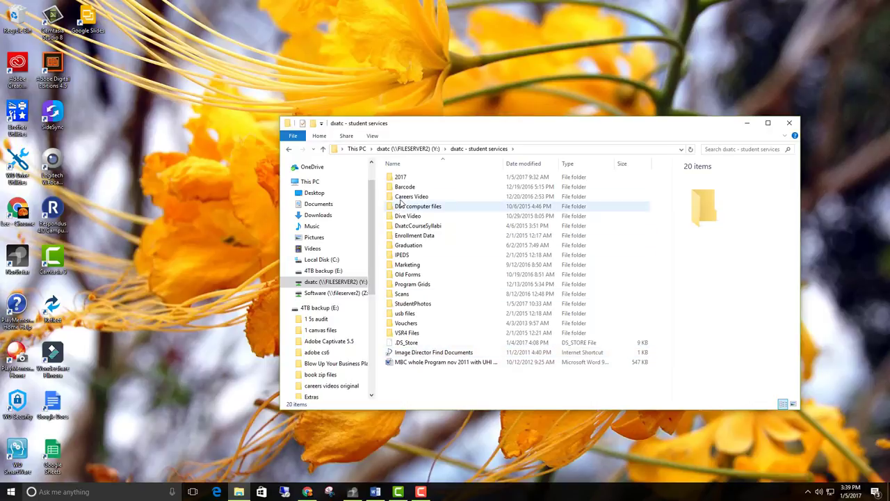
double_click(411, 197)
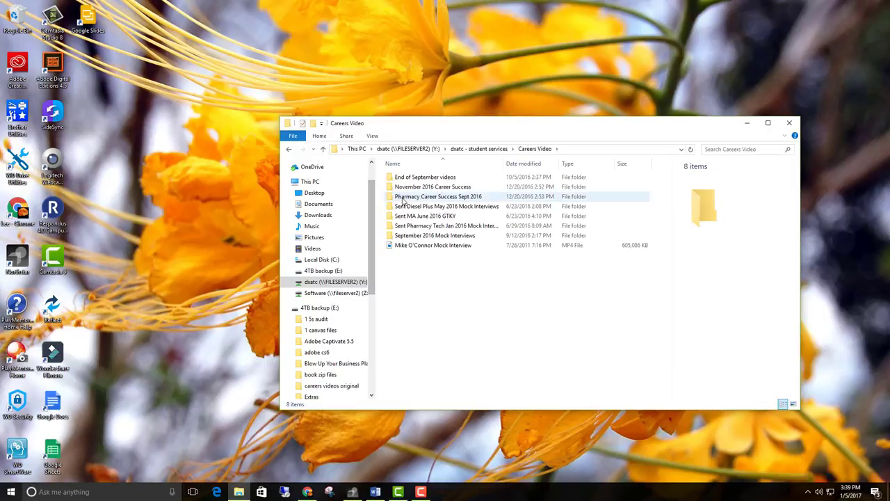
click(431, 187)
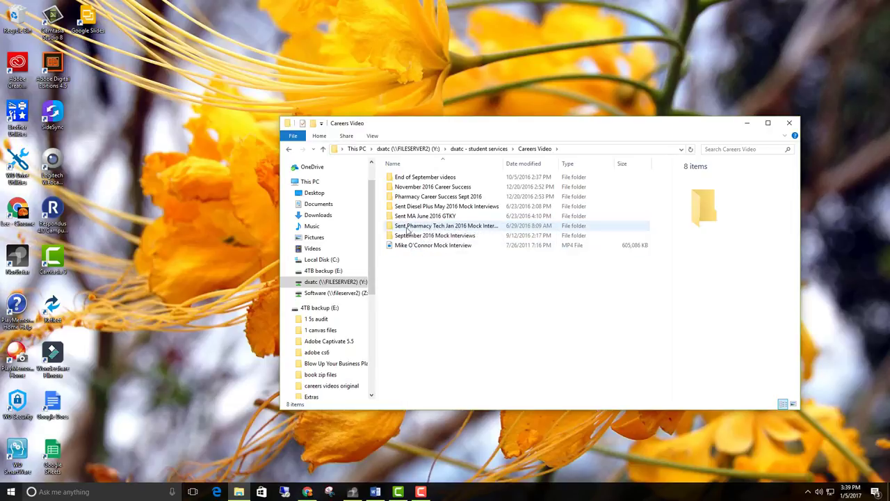
double_click(448, 226)
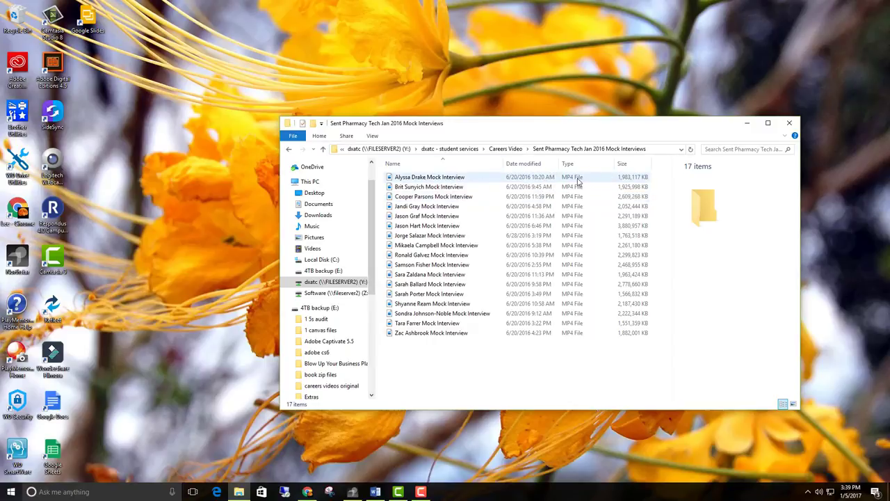
mouse_move(576, 182)
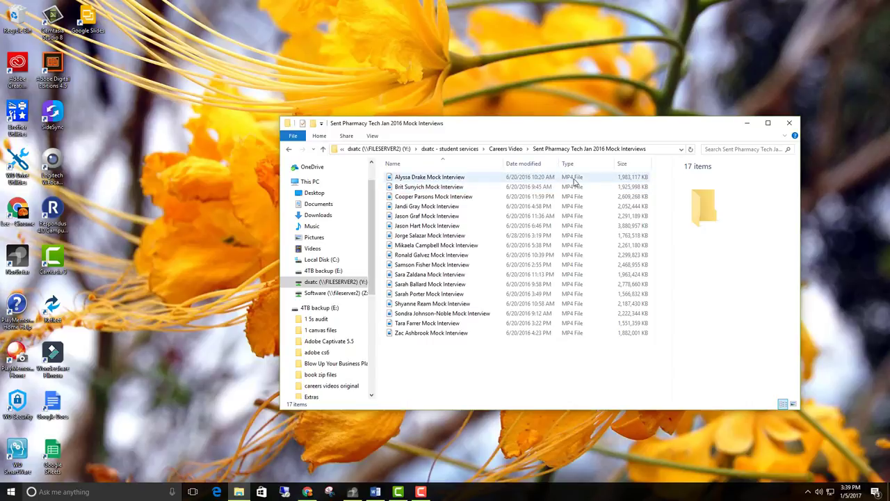
mouse_move(571, 186)
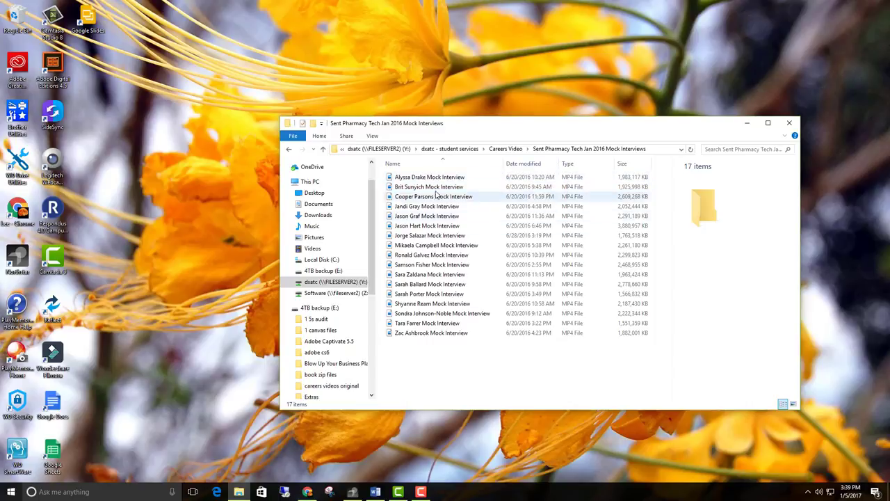
mouse_move(429, 177)
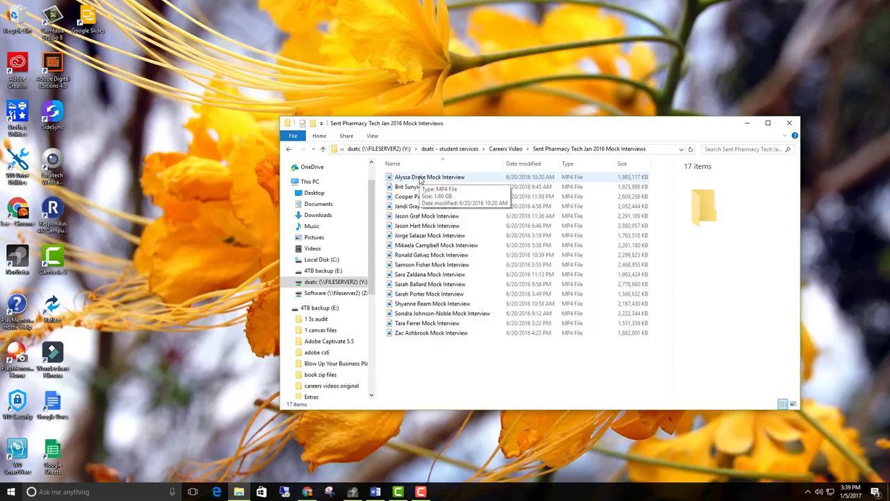
right_click(417, 177)
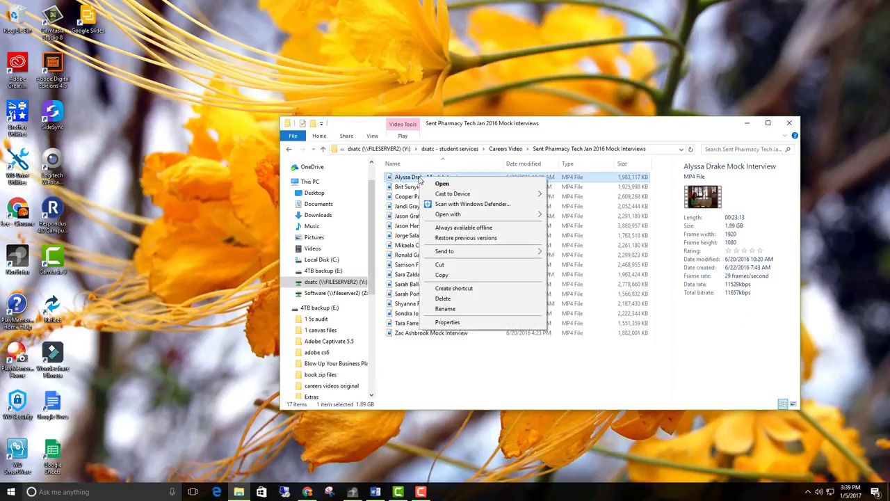
mouse_move(465, 252)
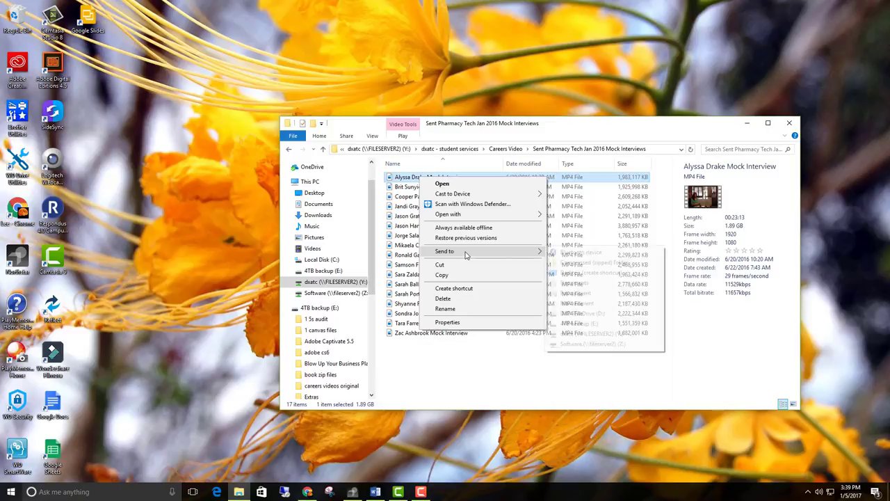
mouse_move(466, 252)
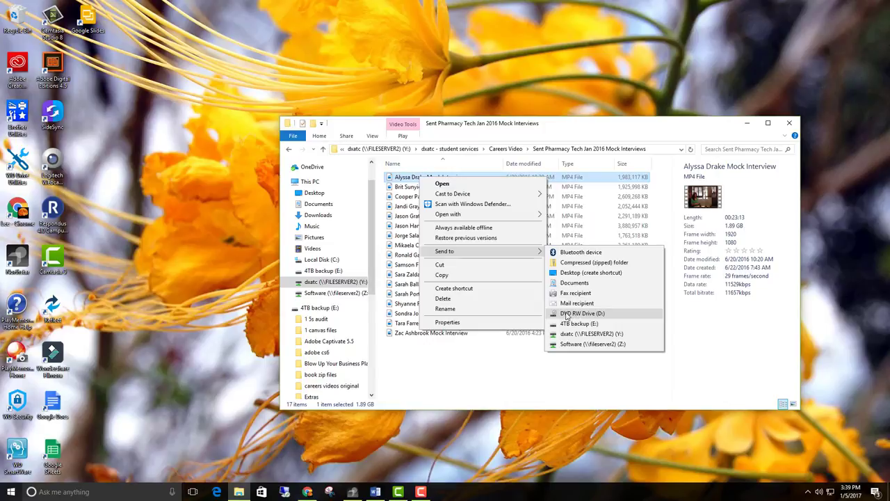
mouse_move(582, 317)
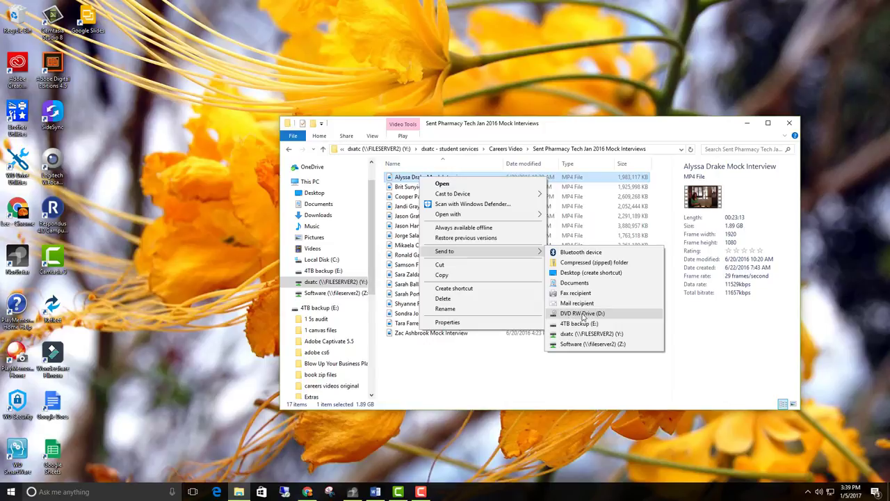
click(582, 313)
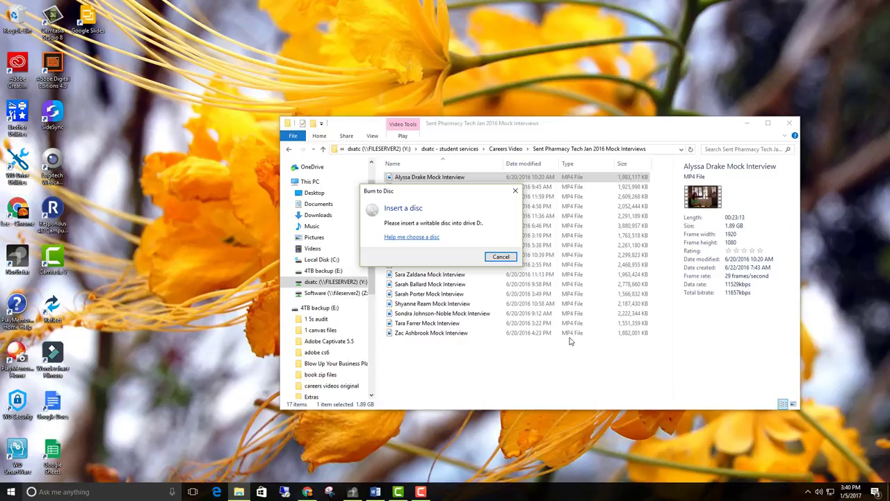
- Title the blank disc Zumba 1-5-2017, formatted for CD/DVD players, and continue
click(501, 256)
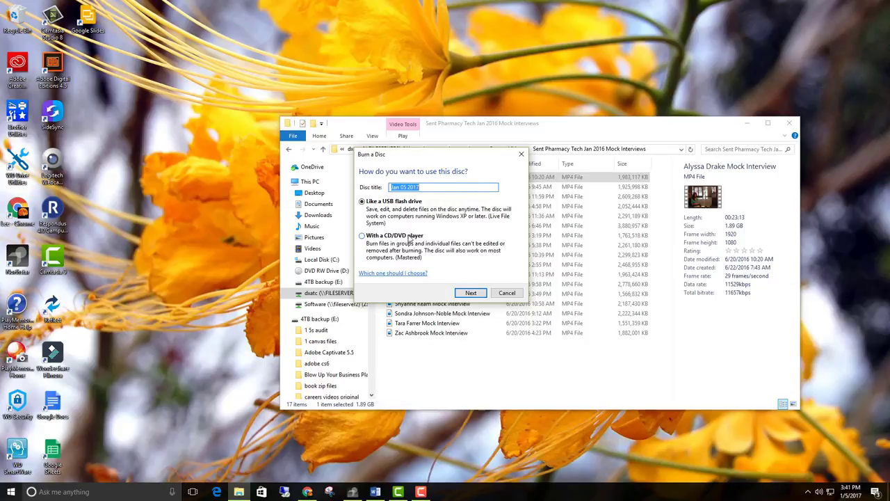
click(362, 235)
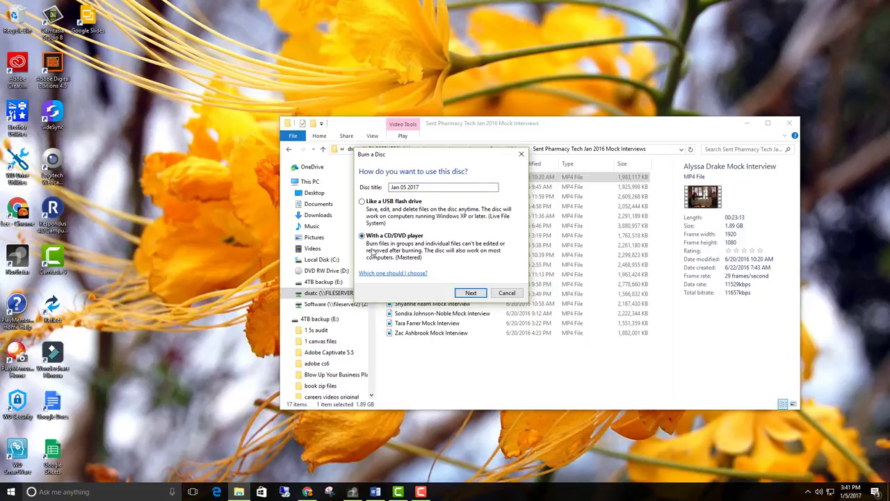
mouse_move(476, 250)
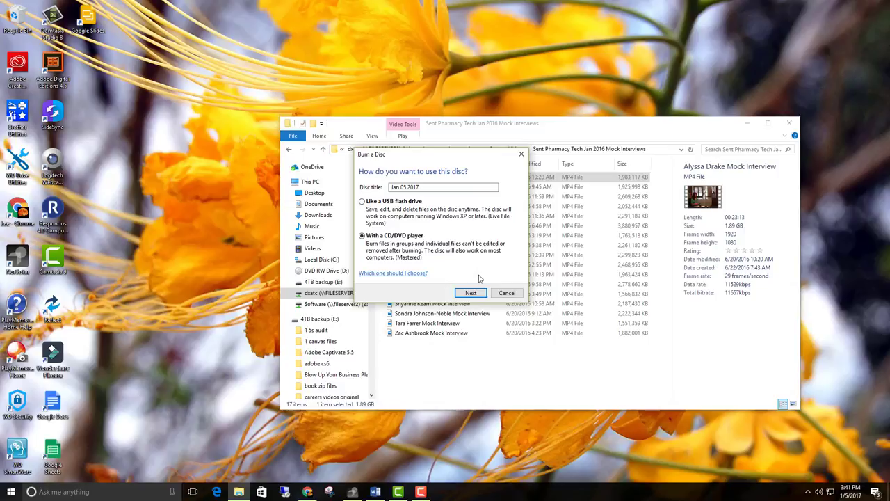
mouse_move(492, 256)
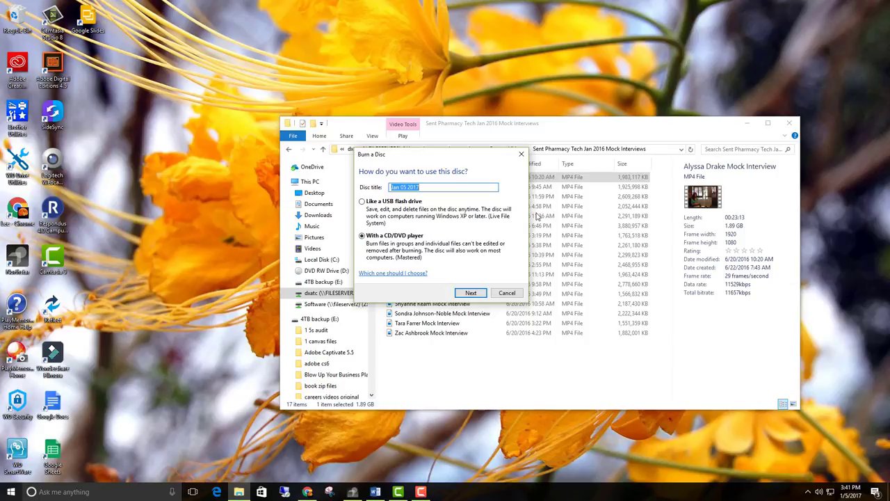
text(Zuba)
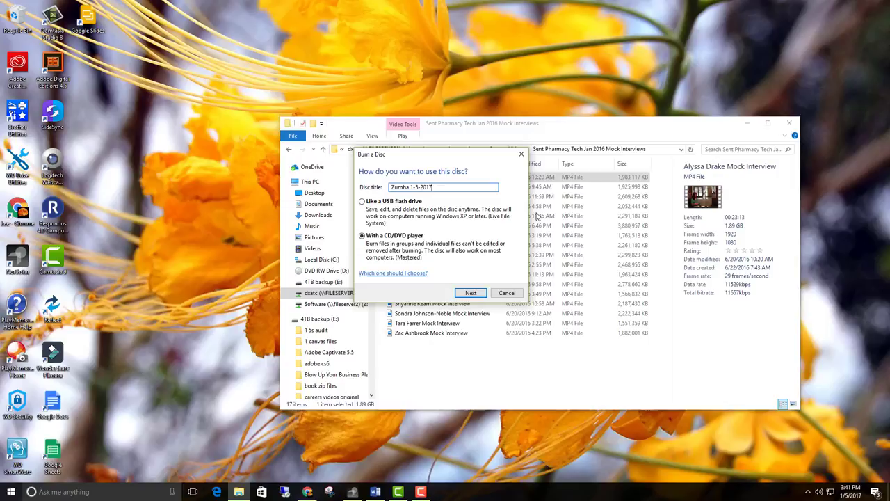
mouse_move(501, 314)
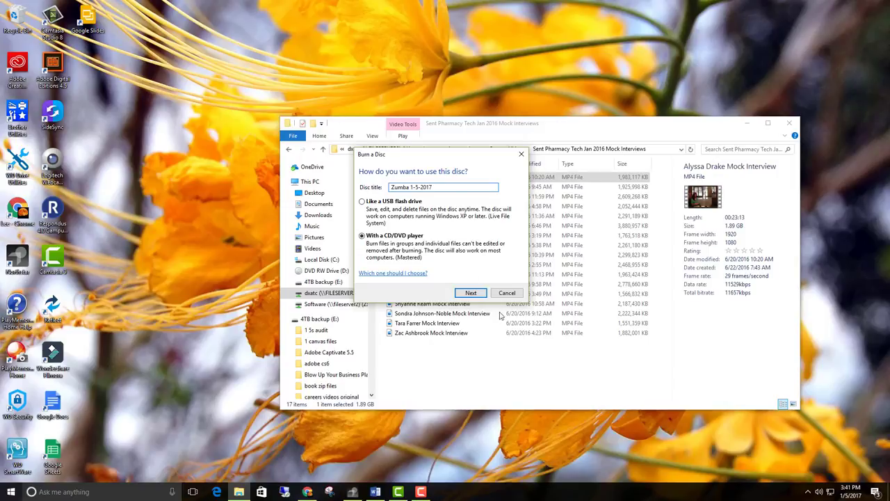
click(470, 292)
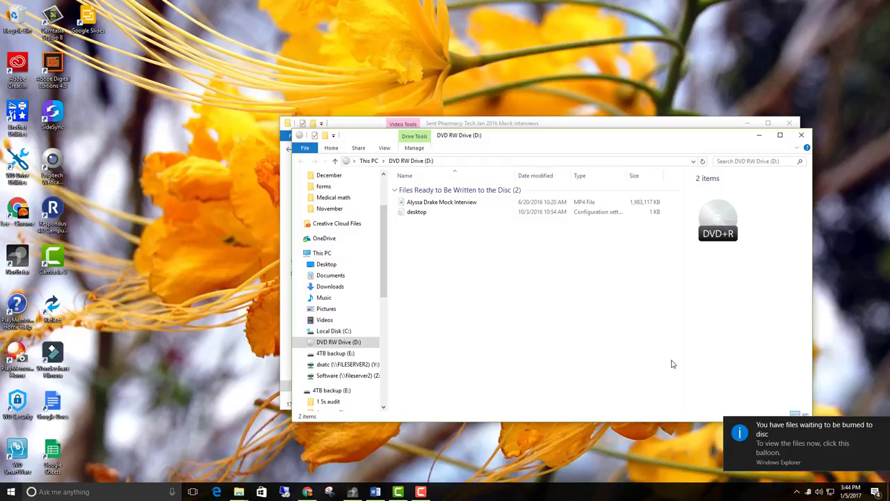
mouse_move(624, 309)
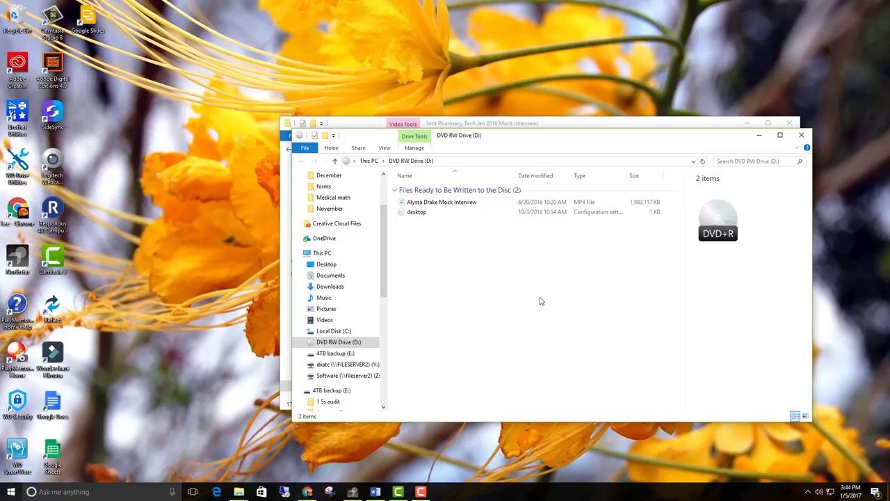
mouse_move(573, 295)
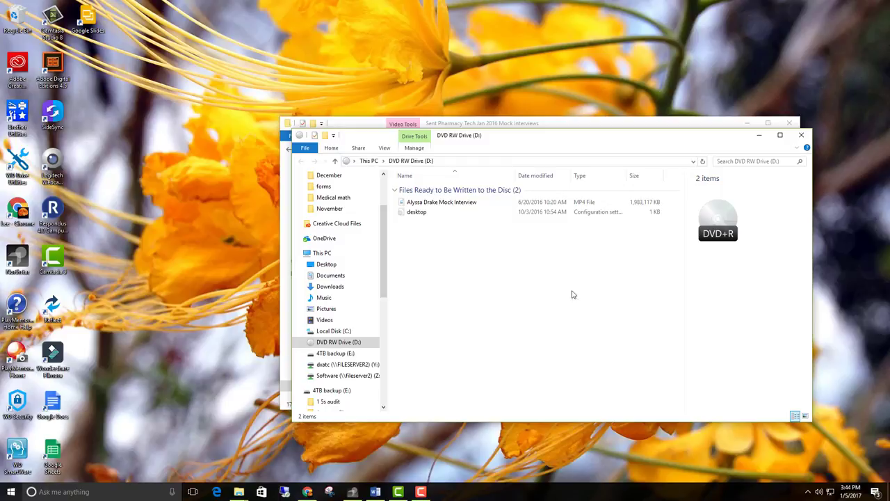
mouse_move(624, 304)
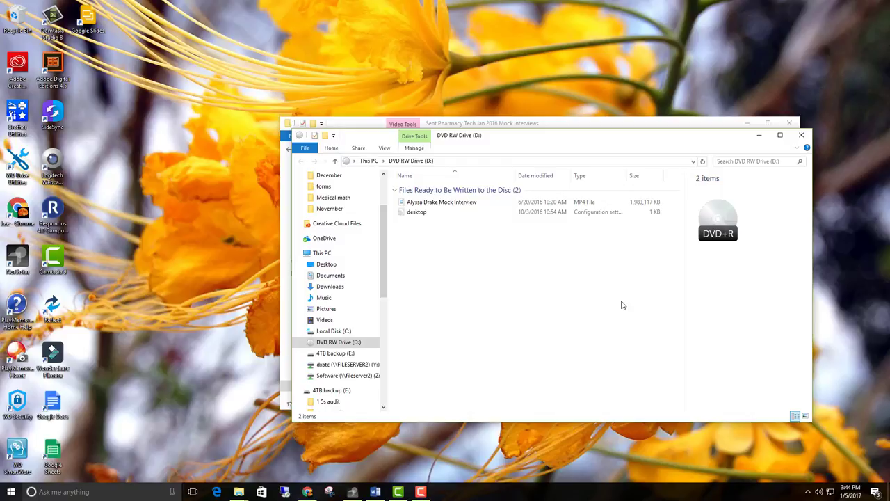
mouse_move(609, 306)
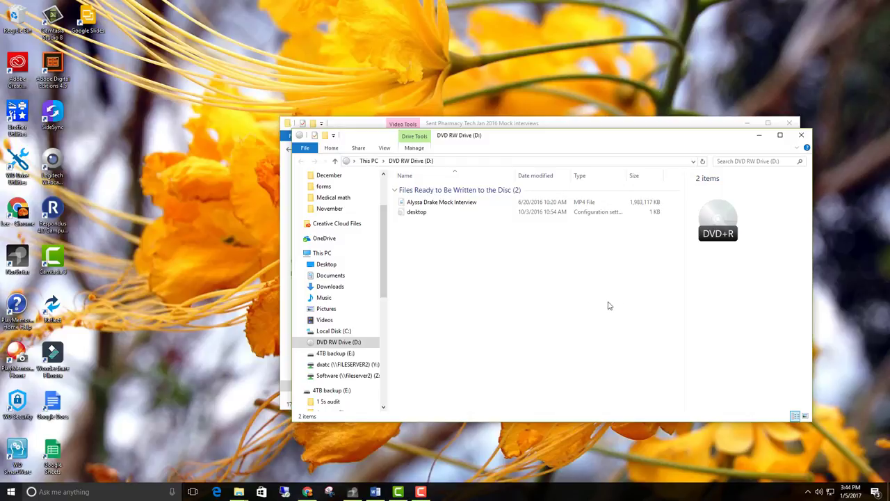
mouse_move(615, 318)
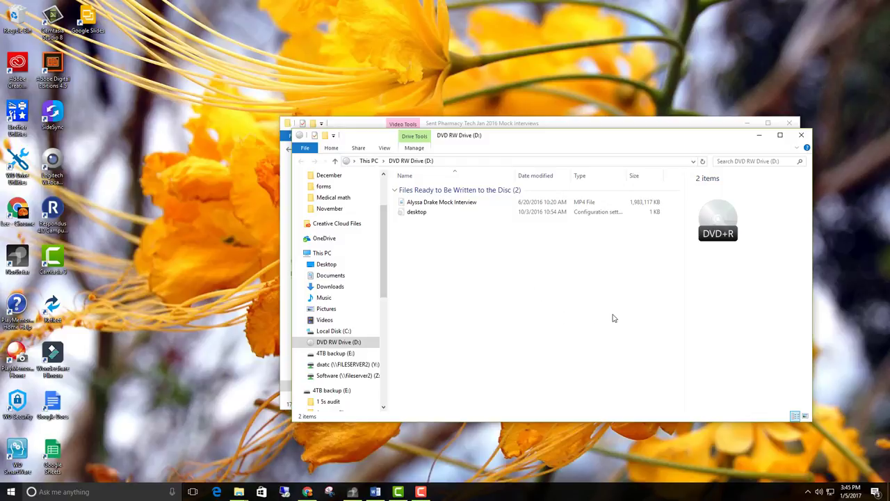
mouse_move(512, 287)
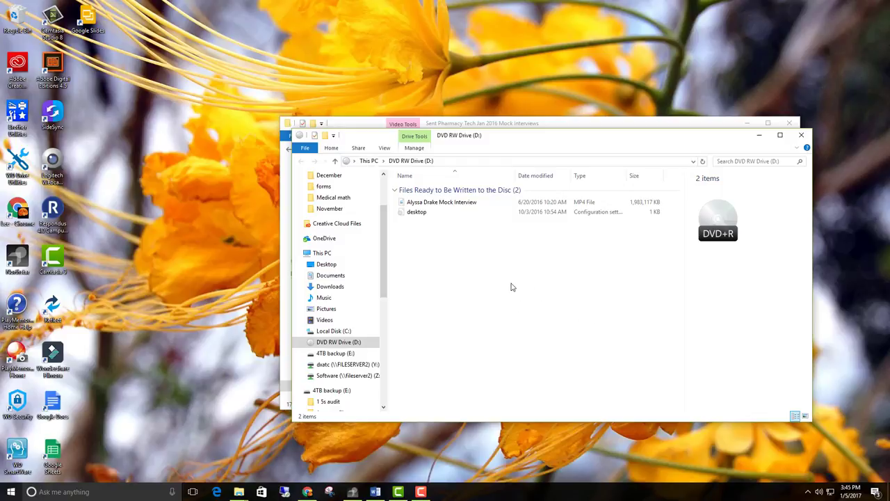
mouse_move(512, 267)
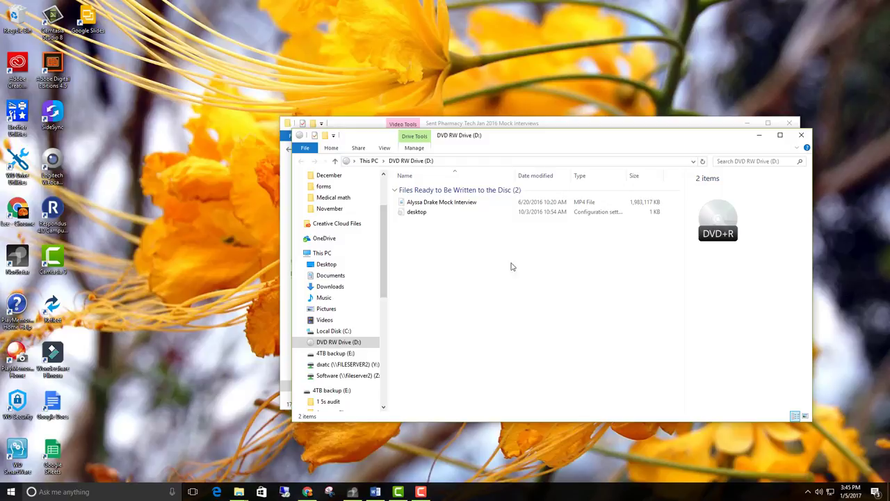
mouse_move(451, 242)
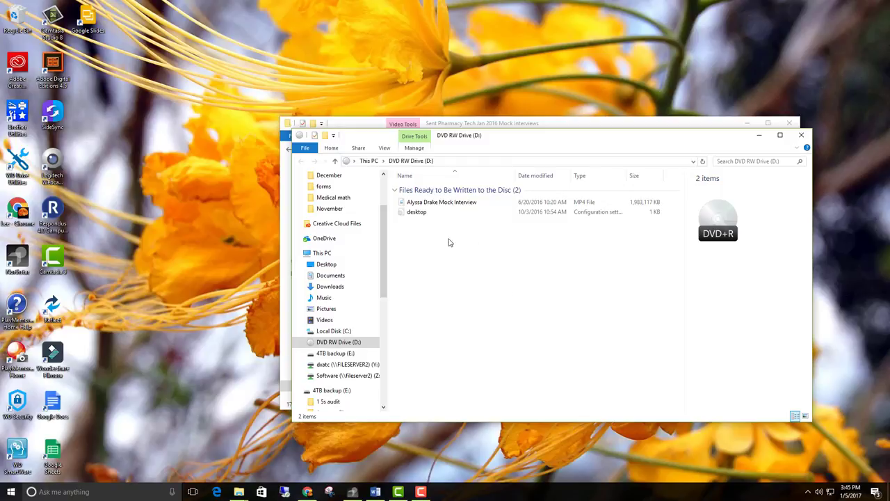
mouse_move(493, 236)
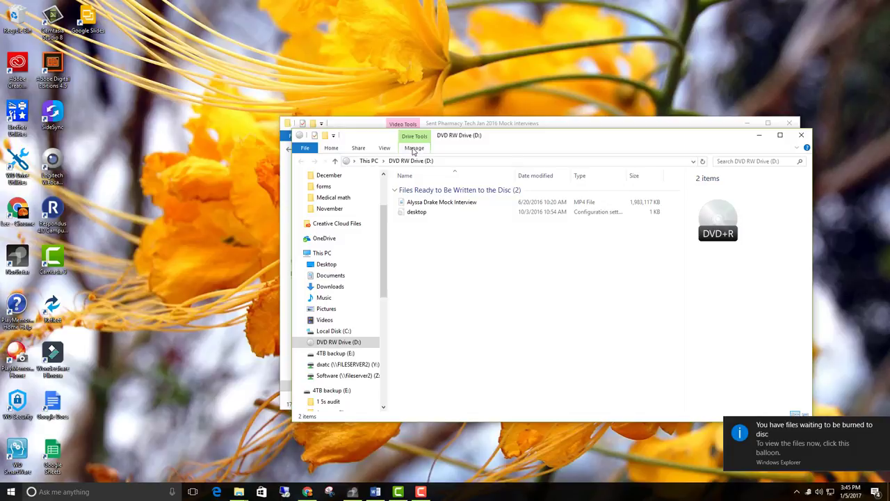
- Start Finish burning from the Drive Tools Manage options
click(414, 147)
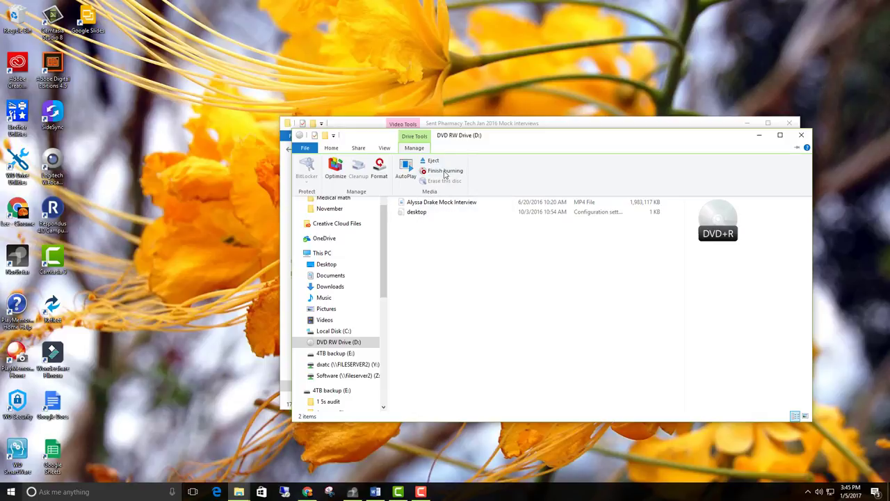
mouse_move(444, 172)
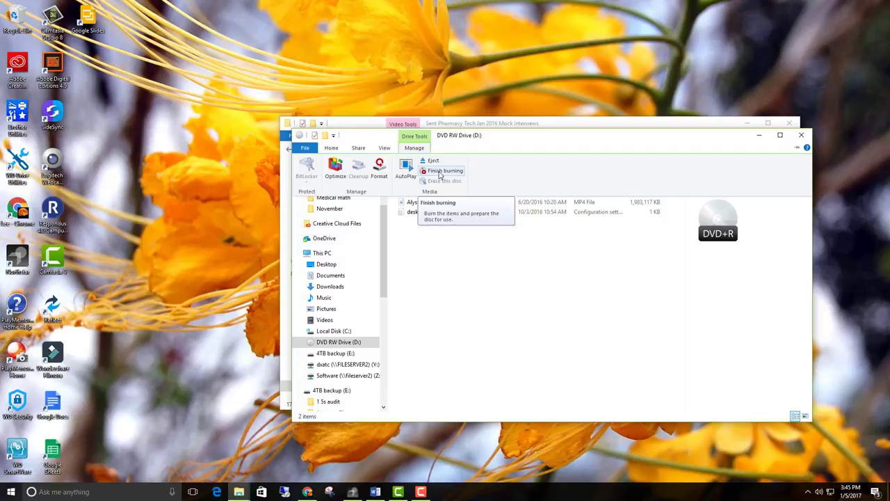
click(442, 169)
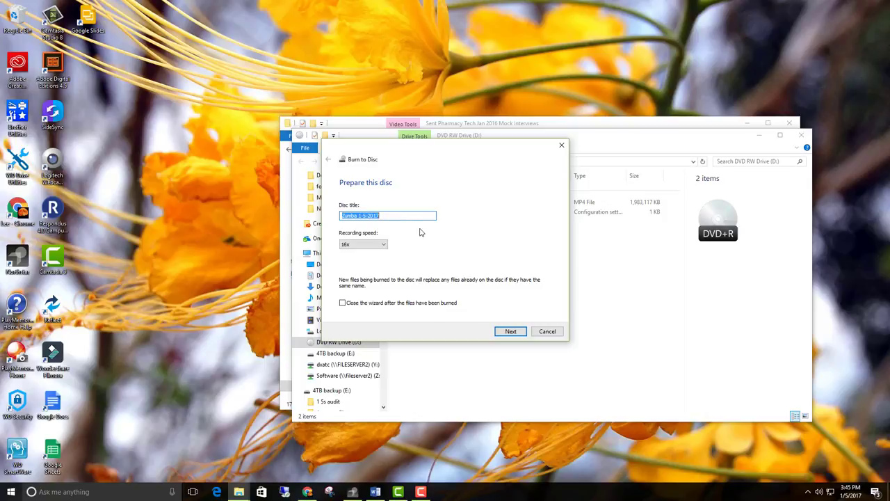
mouse_move(432, 317)
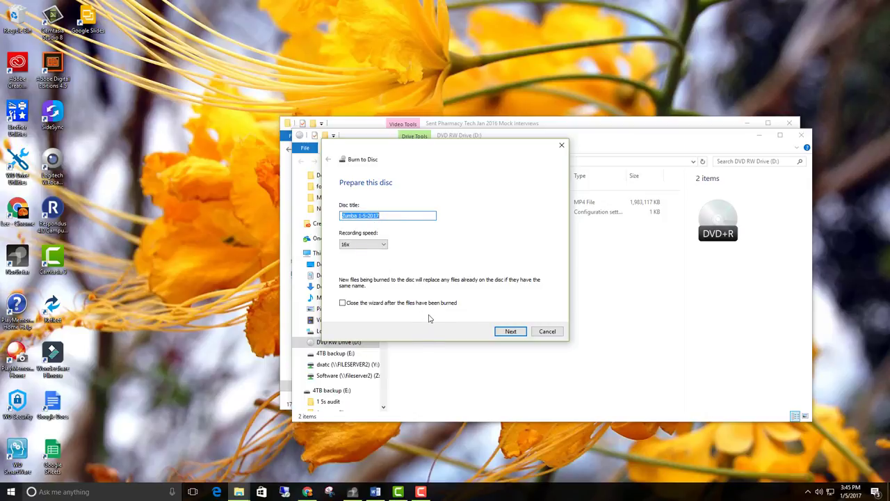
mouse_move(422, 316)
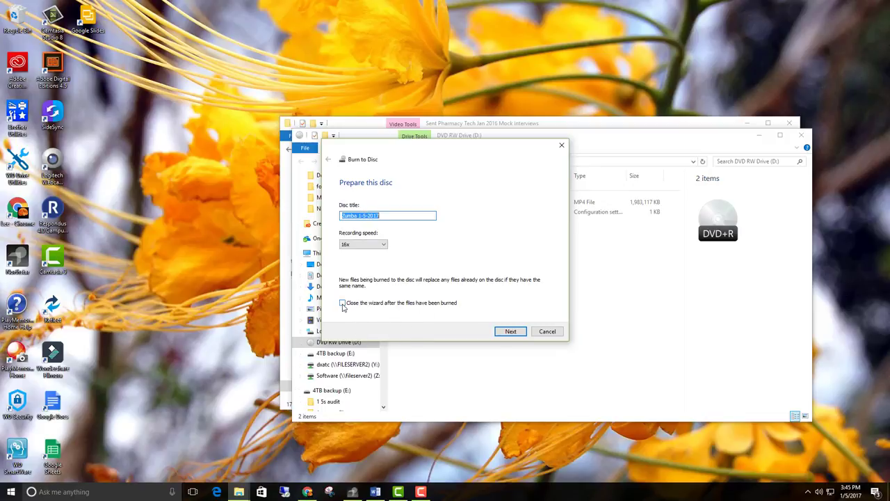
- Tick 'Close the wizard after burning' and begin writing the files to the disc
click(343, 303)
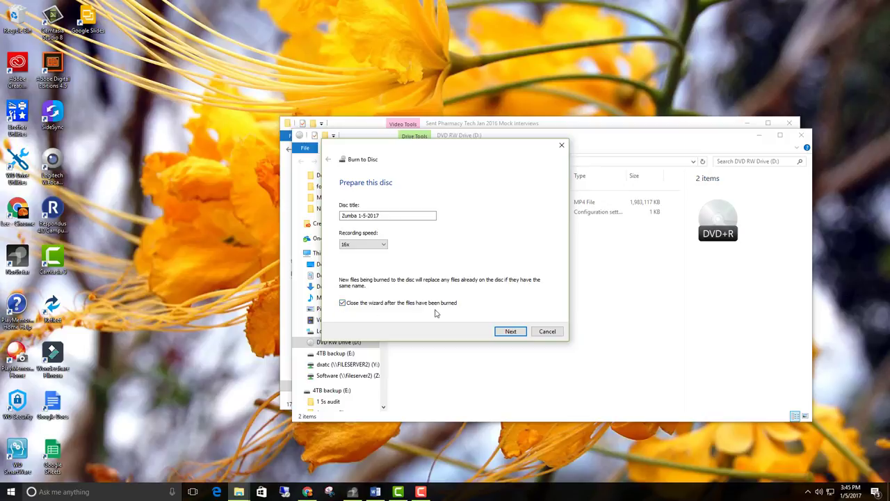
mouse_move(492, 335)
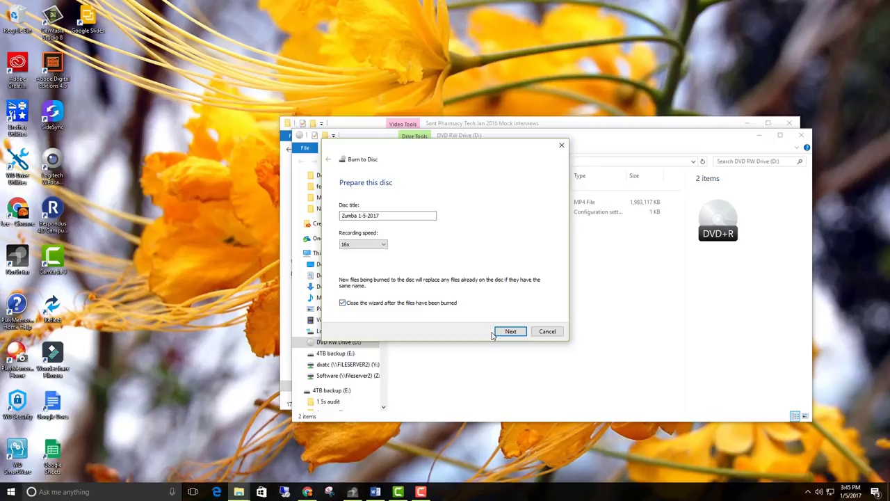
mouse_move(393, 316)
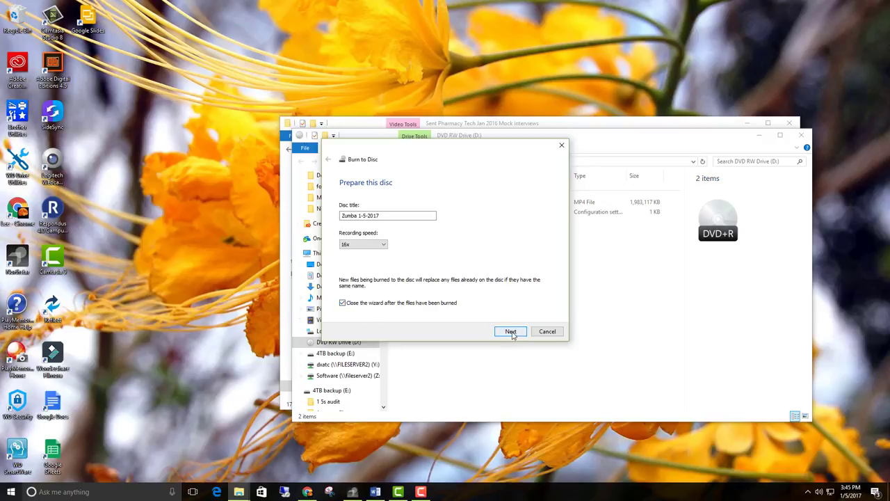
click(509, 331)
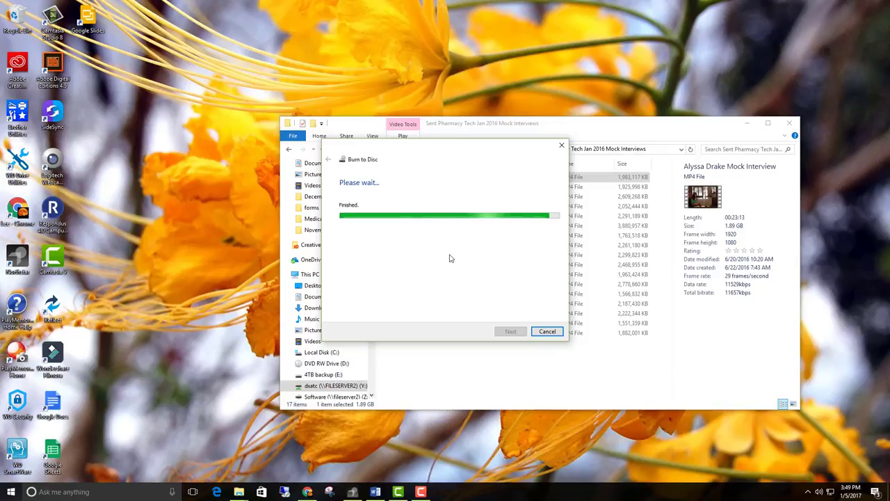
- Let the burn finish and bring the DVD RW Drive window back to the front
click(548, 331)
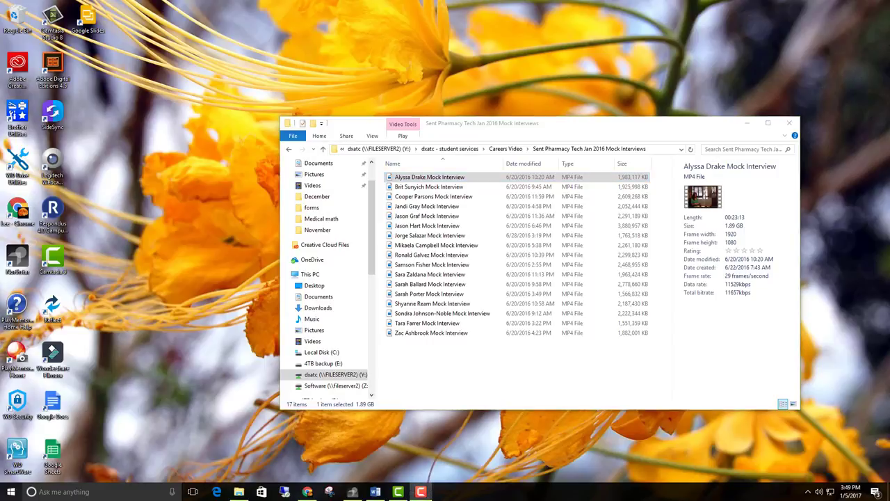
mouse_move(674, 146)
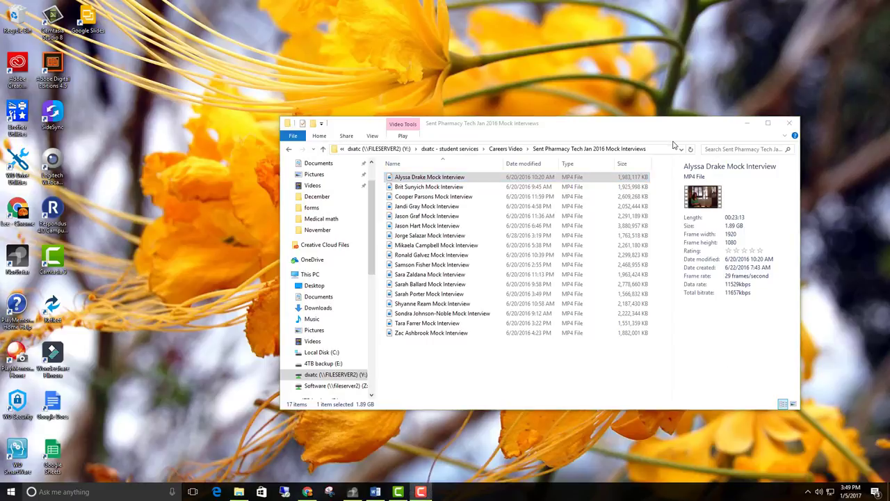
mouse_move(693, 279)
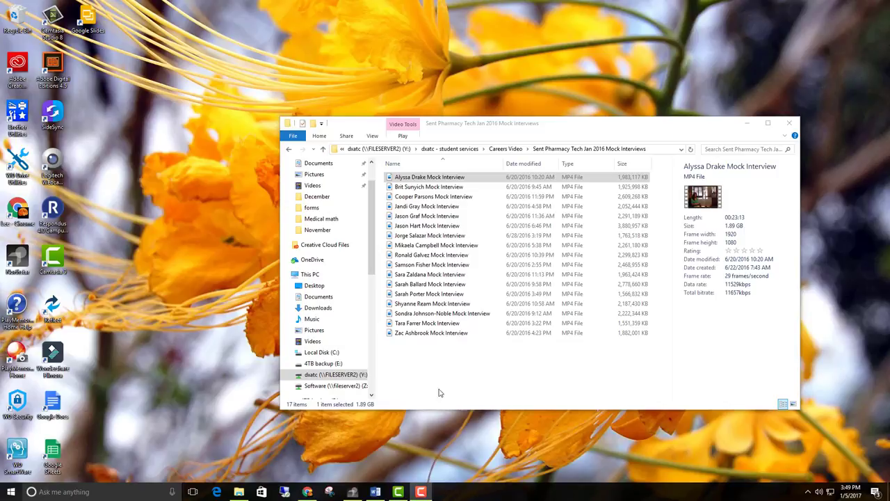
mouse_move(384, 370)
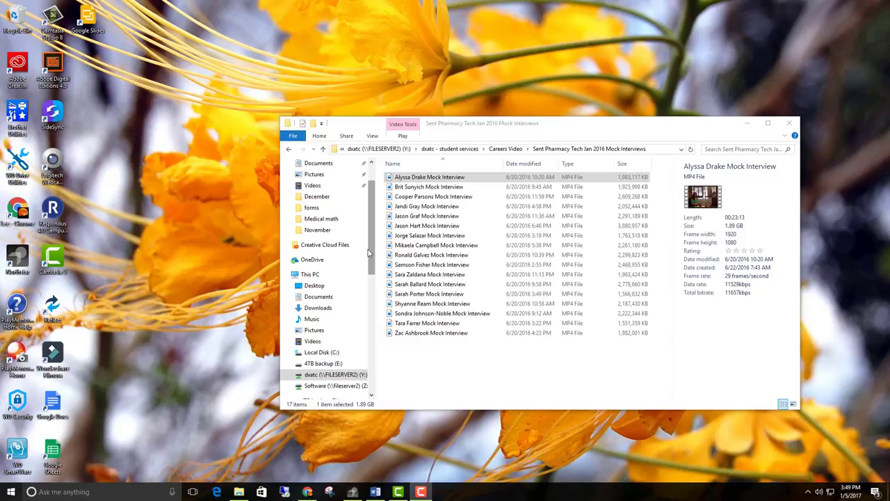
click(309, 274)
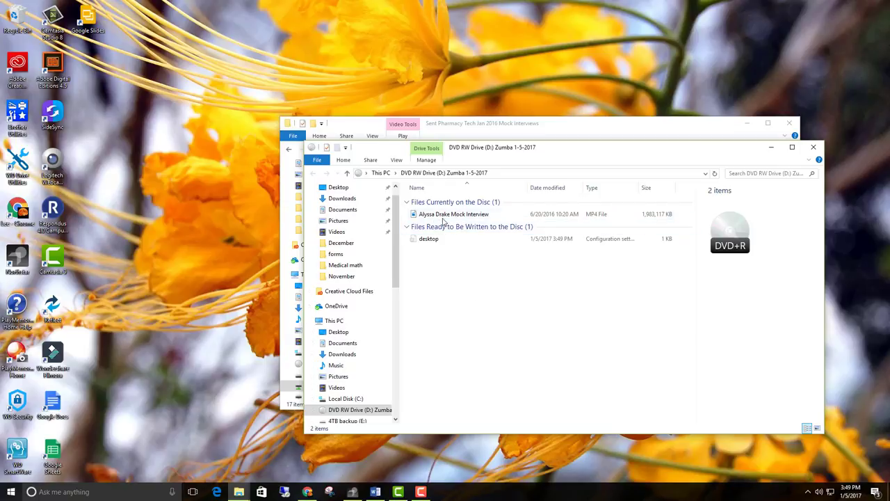
- Play Alyssa Drake Mock Interview from the burned disc in Movies & TV
click(452, 214)
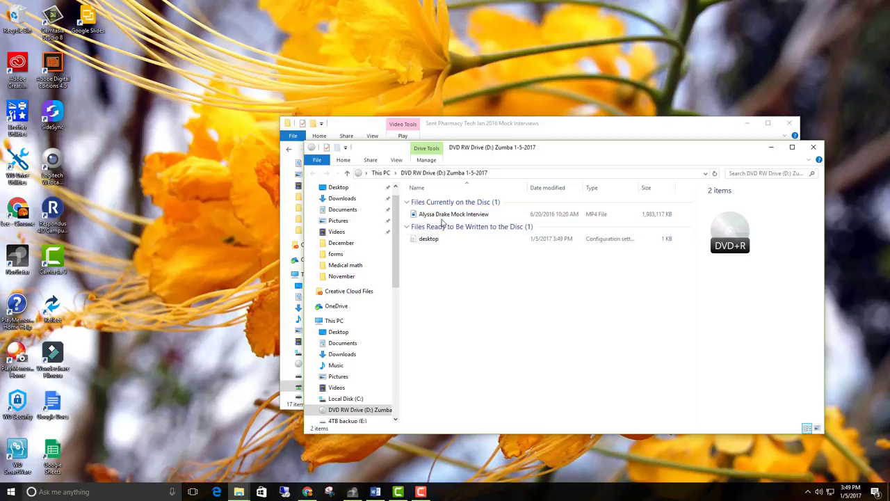
click(454, 214)
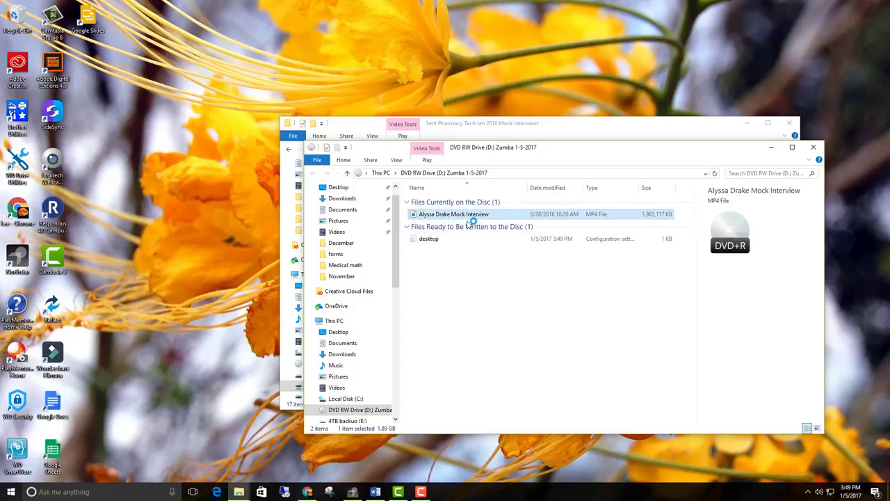
double_click(450, 214)
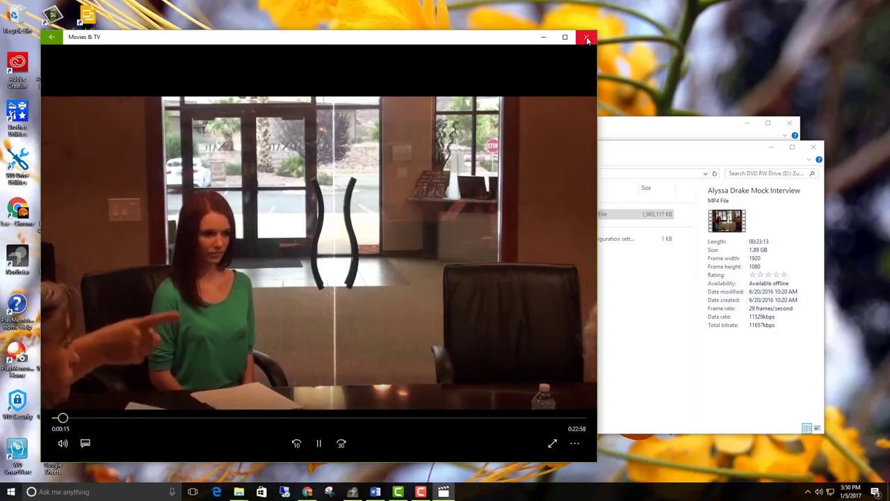
mouse_move(587, 39)
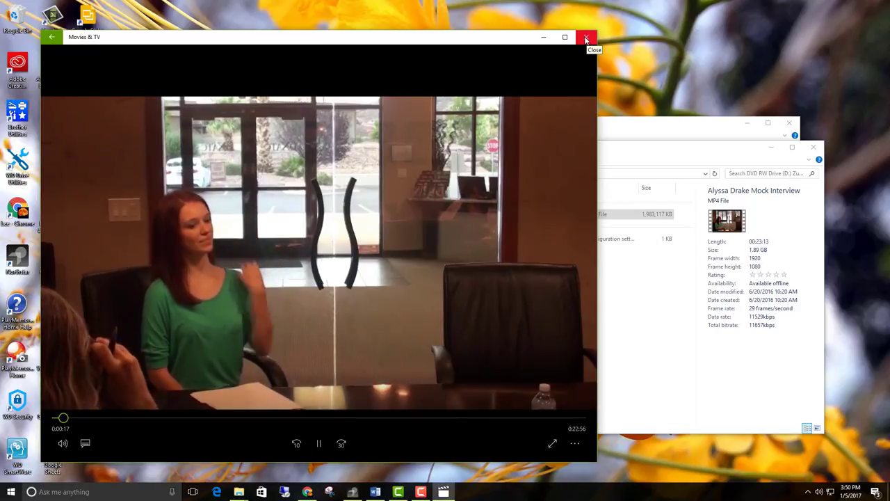